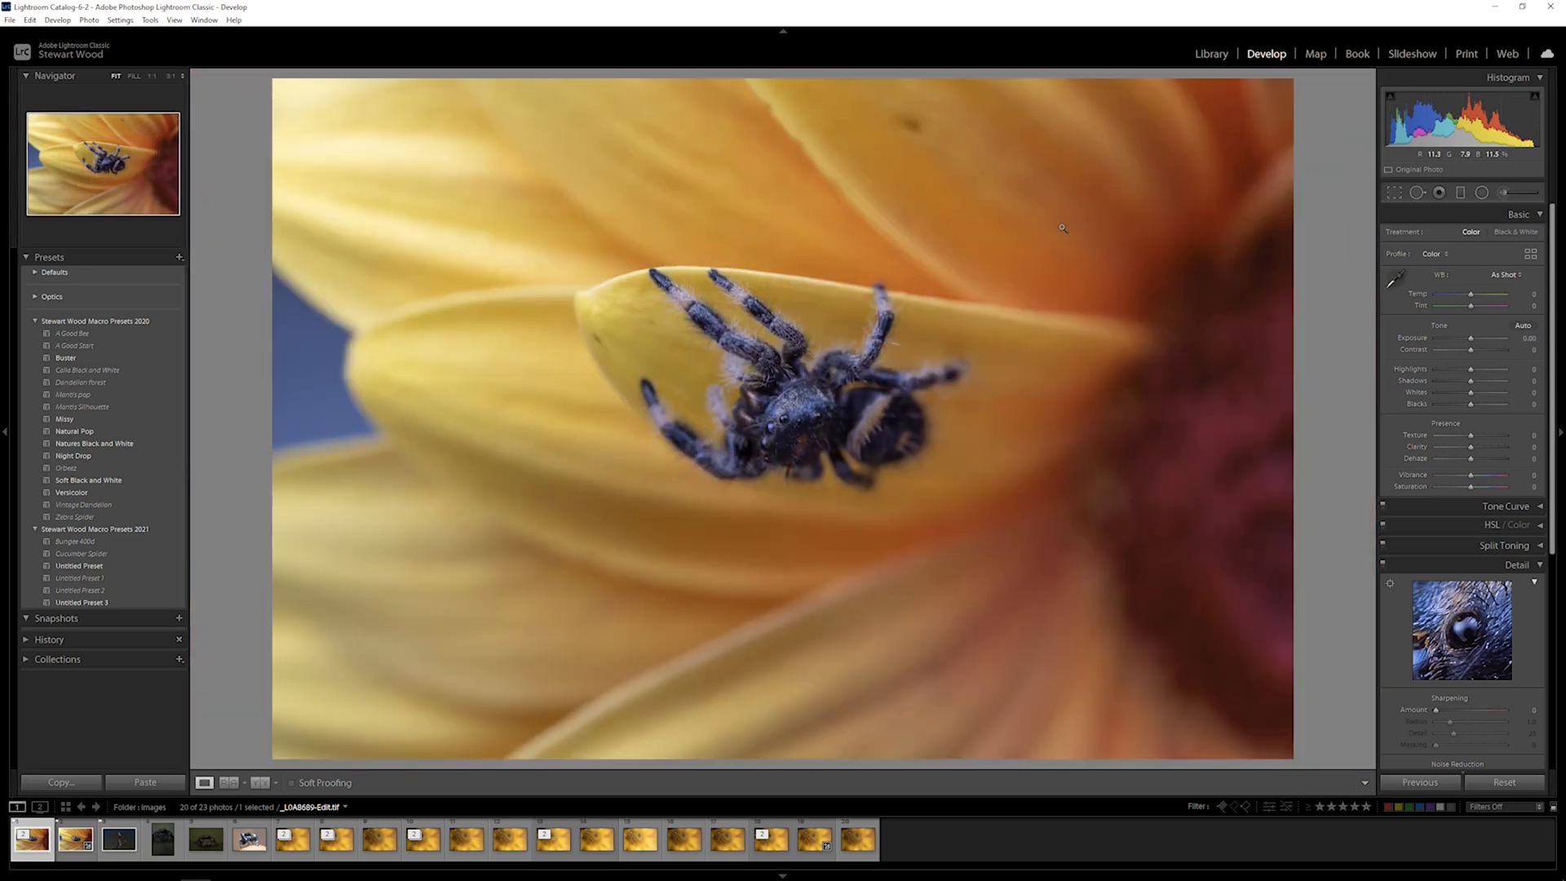
Crop the jumping spider photo in tight so the spider fills most of the frame.
{"action": "left_click", "coordinate": [1394, 192]}
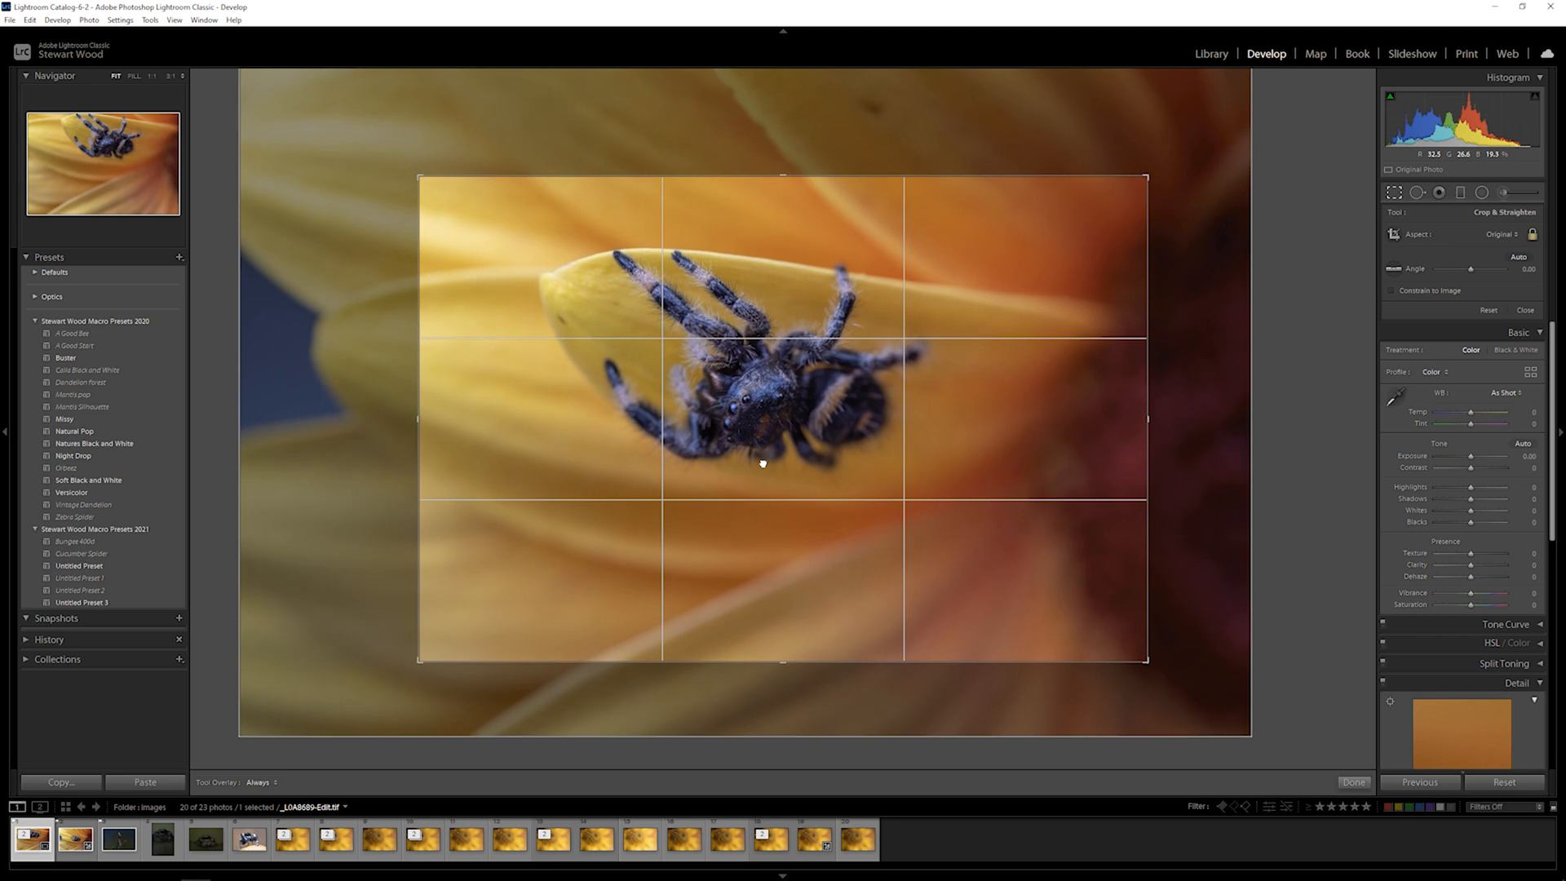
{"action": "left_click", "coordinate": [1354, 783]}
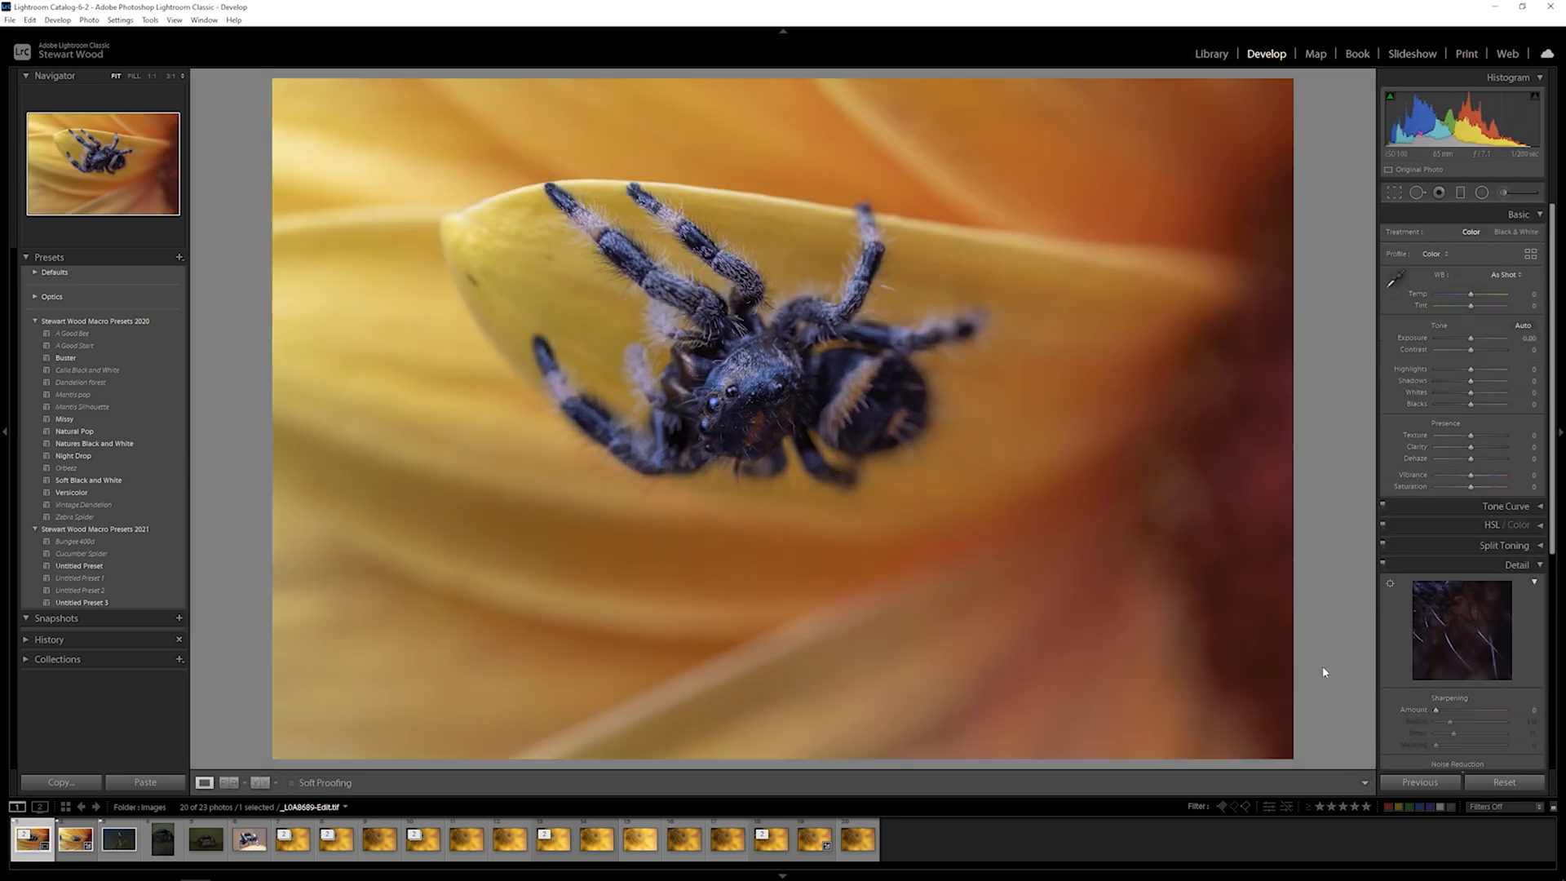
{"action": "mouse_move", "coordinate": [970, 610]}
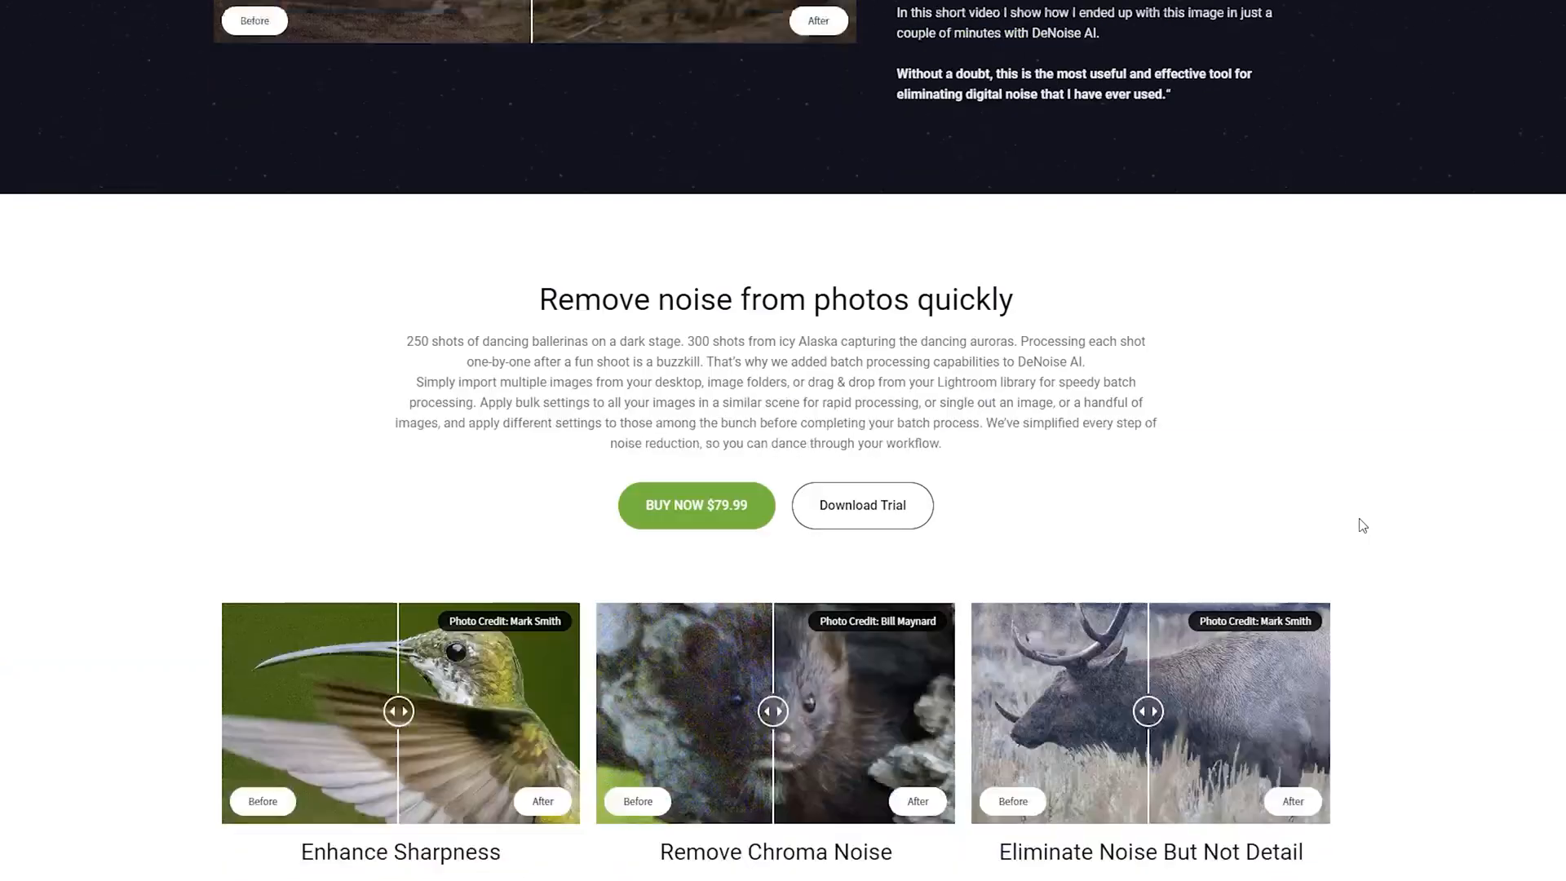
Scroll the Topaz DeNoise AI page down to the 'Remove noise from photos quickly' section.
{"action": "scroll", "scroll_direction": "down", "scroll_amount": 3}
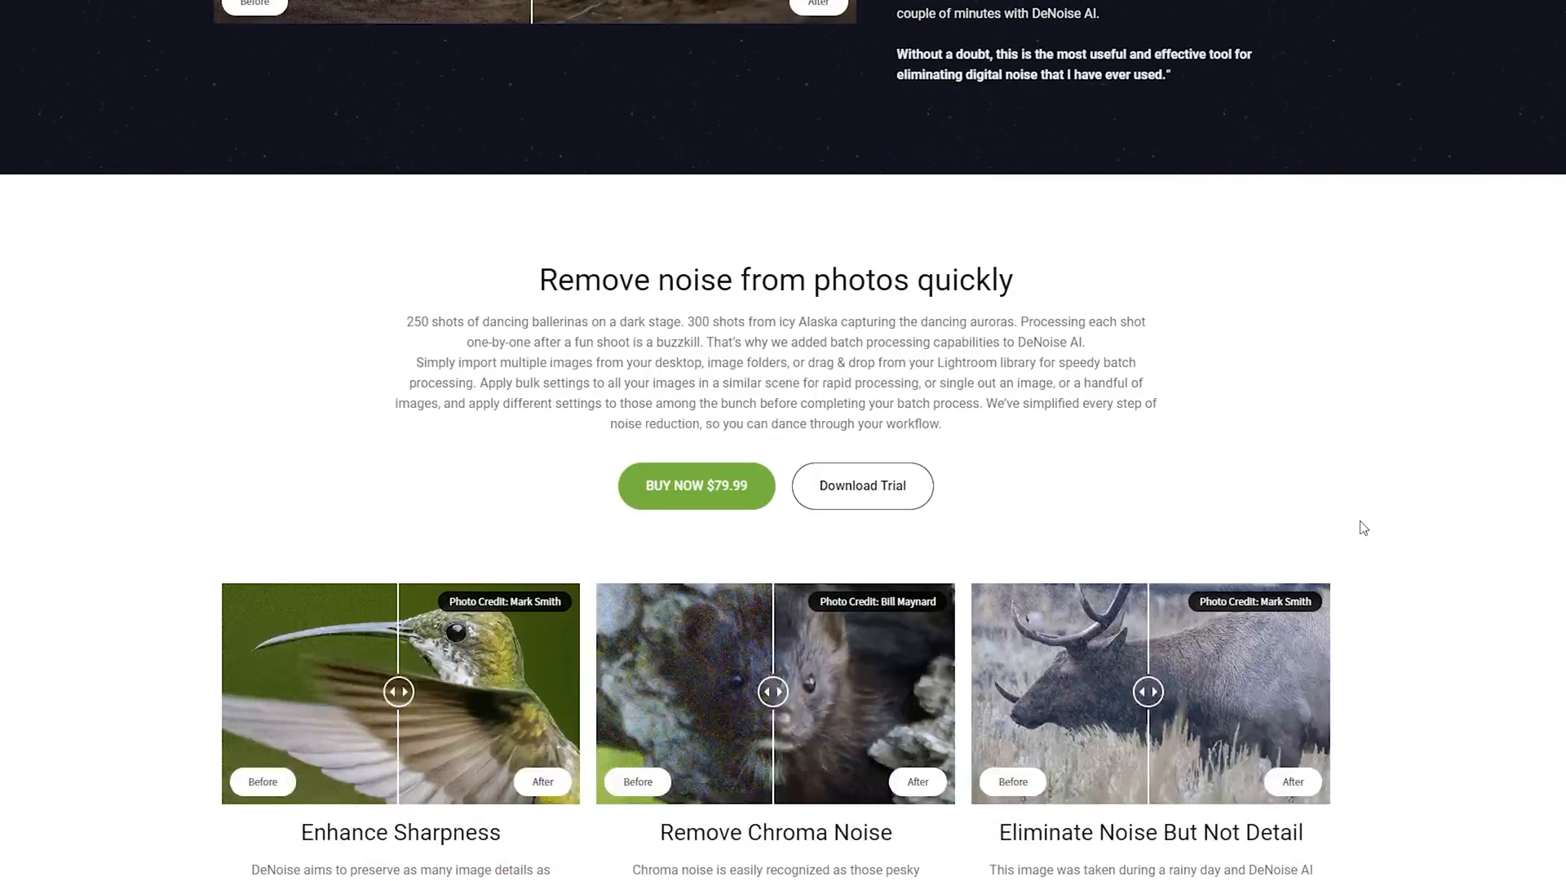